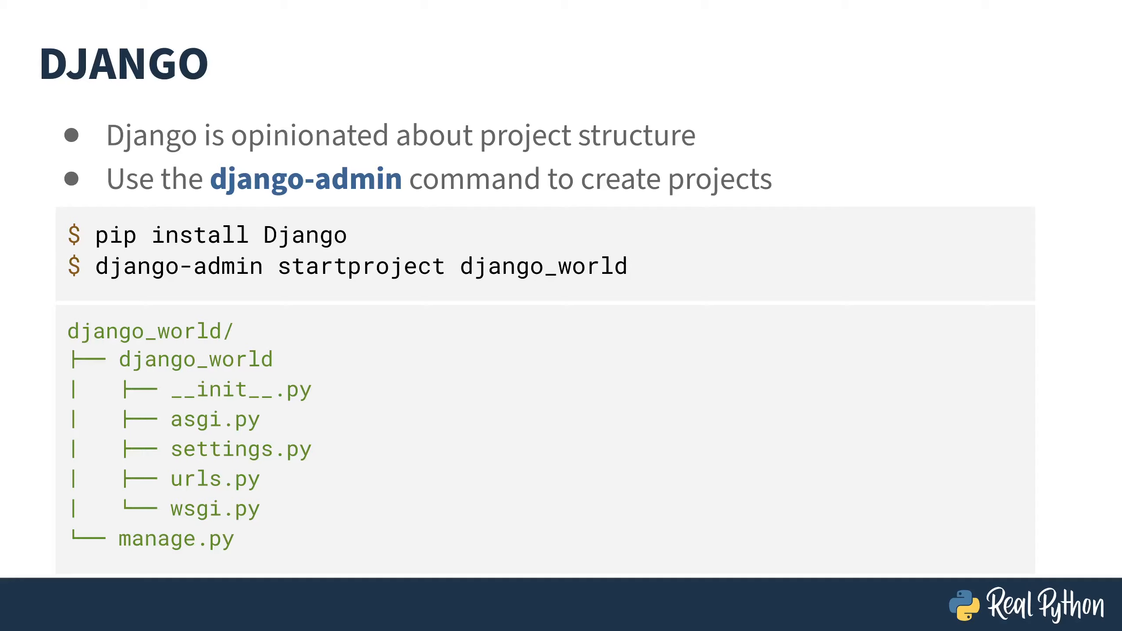
# Advance past the DJANGO STRUCTURE slide toward the runserver.sh script in Vim
pyautogui.press('Right')
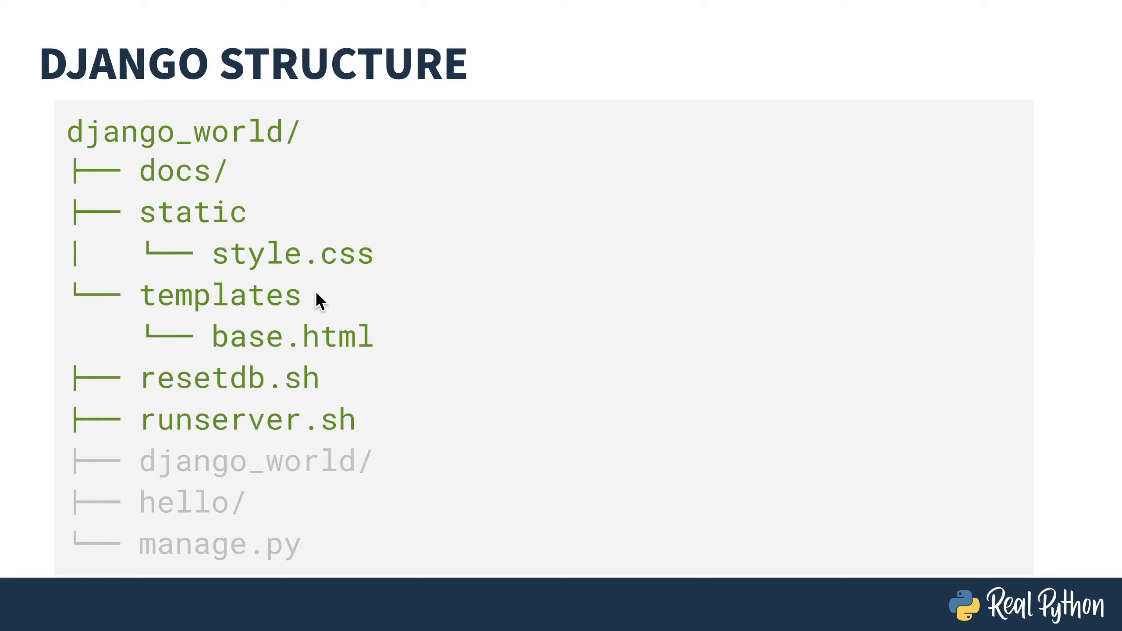
pyautogui.moveTo(377, 384)
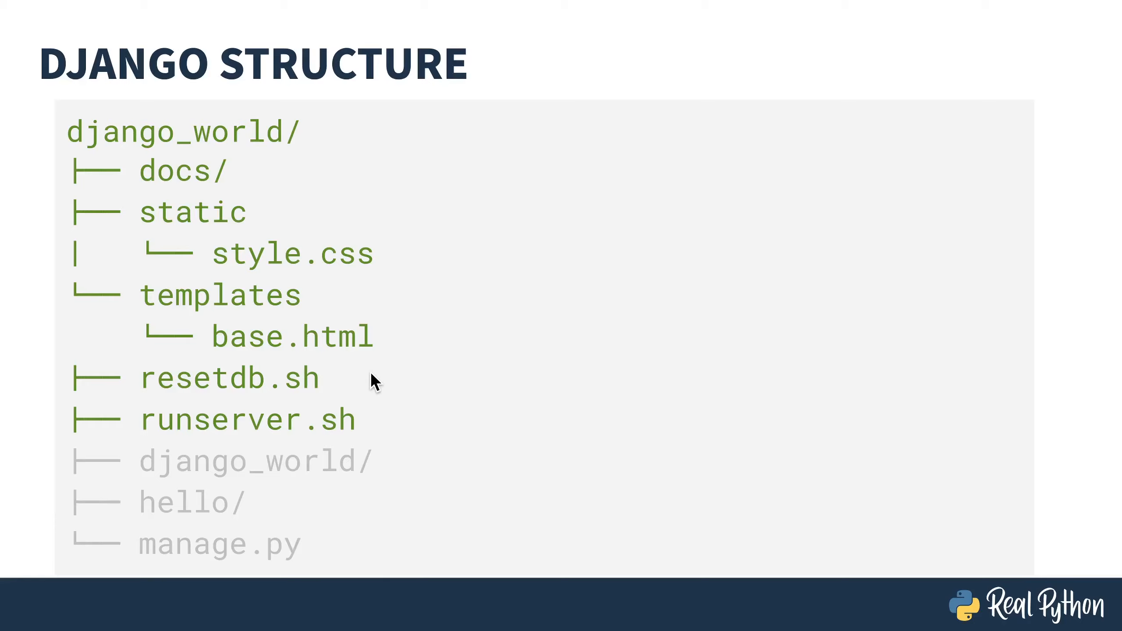
pyautogui.moveTo(389, 463)
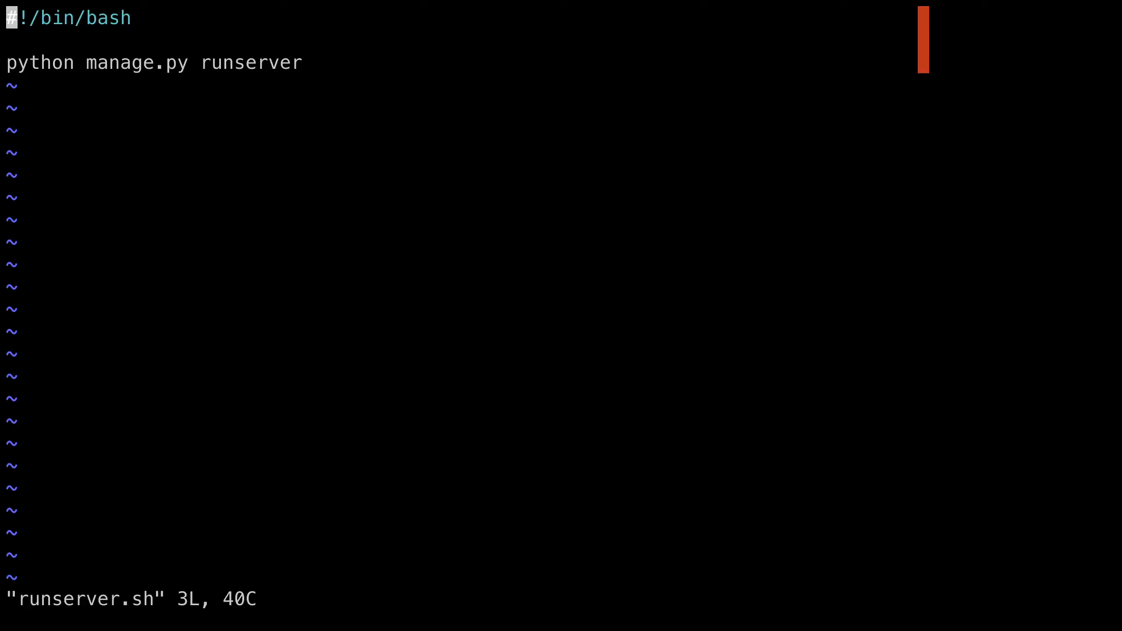
# Switch the buffer to resetdb.sh via :e with tab completion
pyautogui.write(':e re')
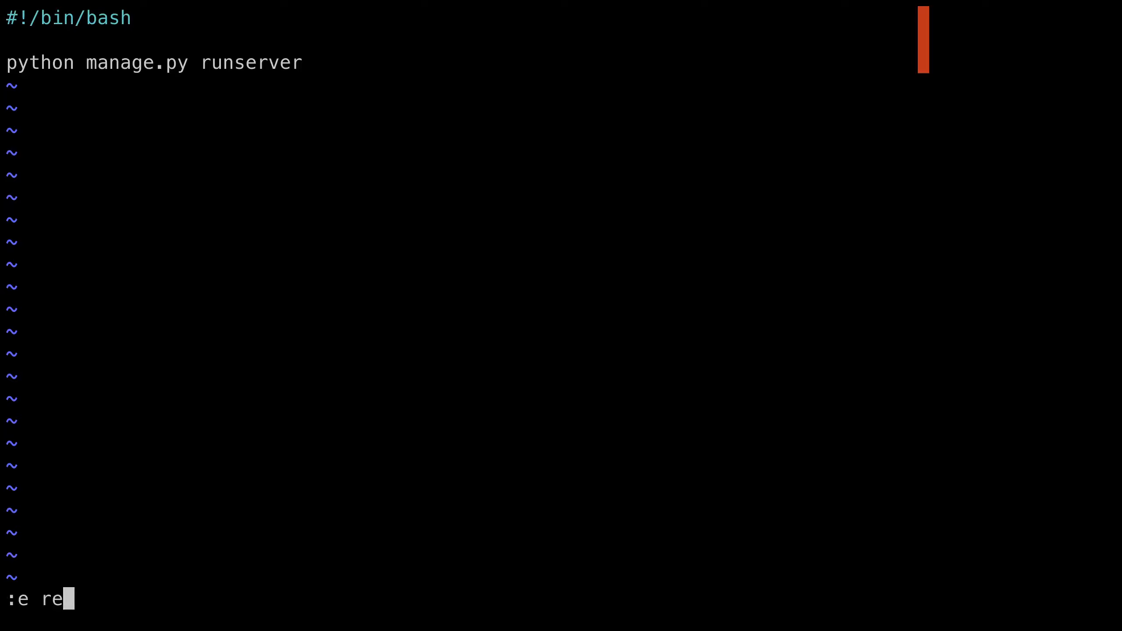
pyautogui.press('Return')
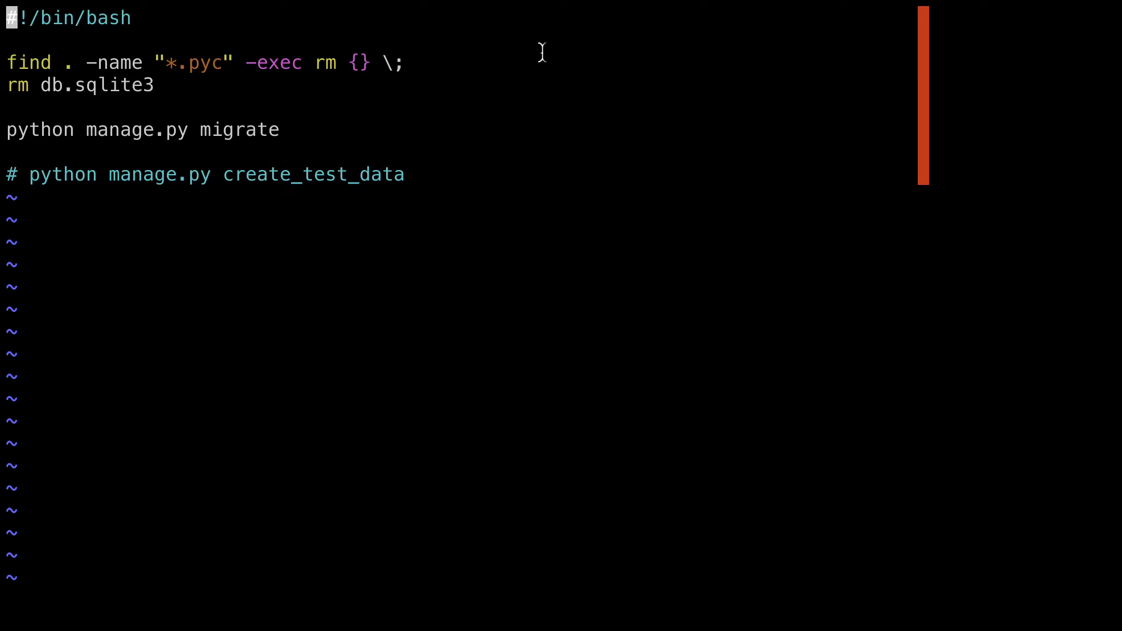
pyautogui.moveTo(476, 55)
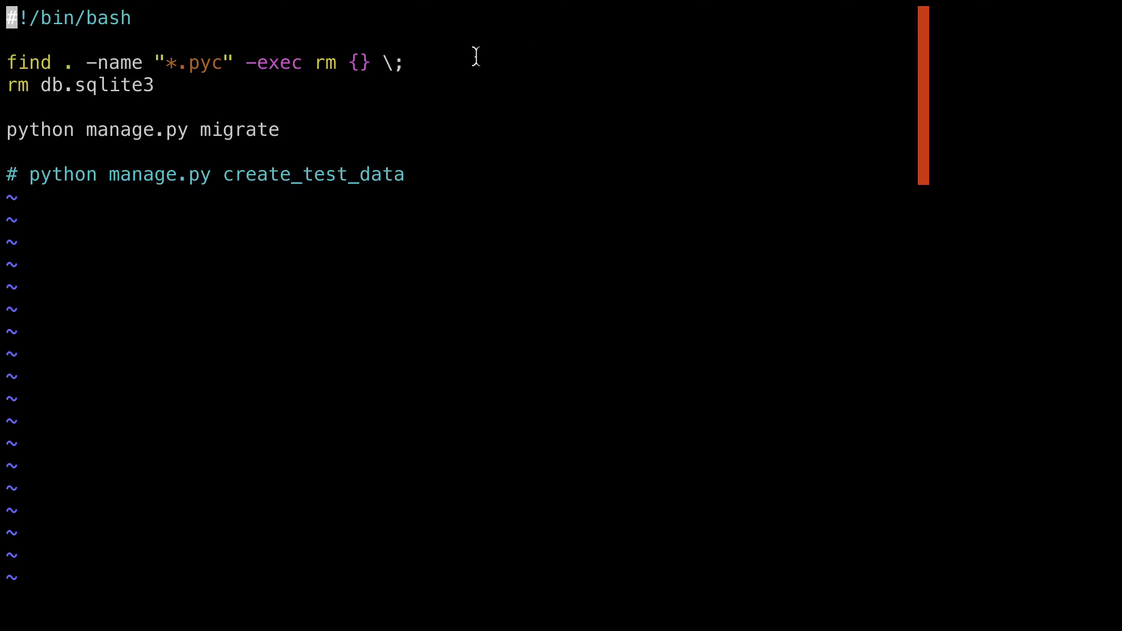
pyautogui.moveTo(426, 63)
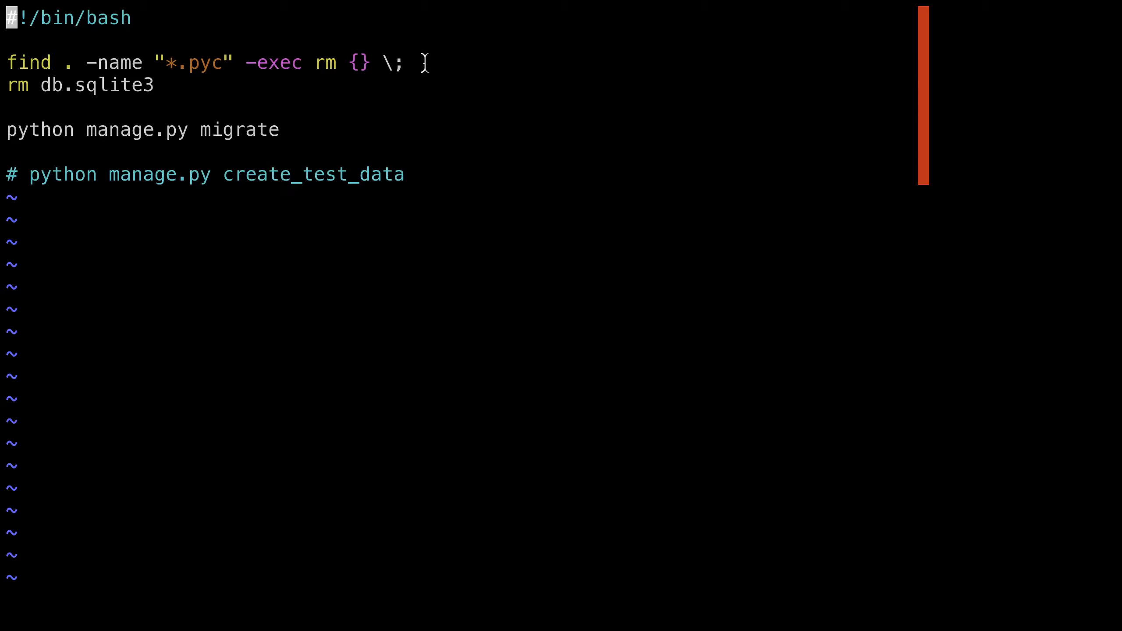
pyautogui.moveTo(182, 84)
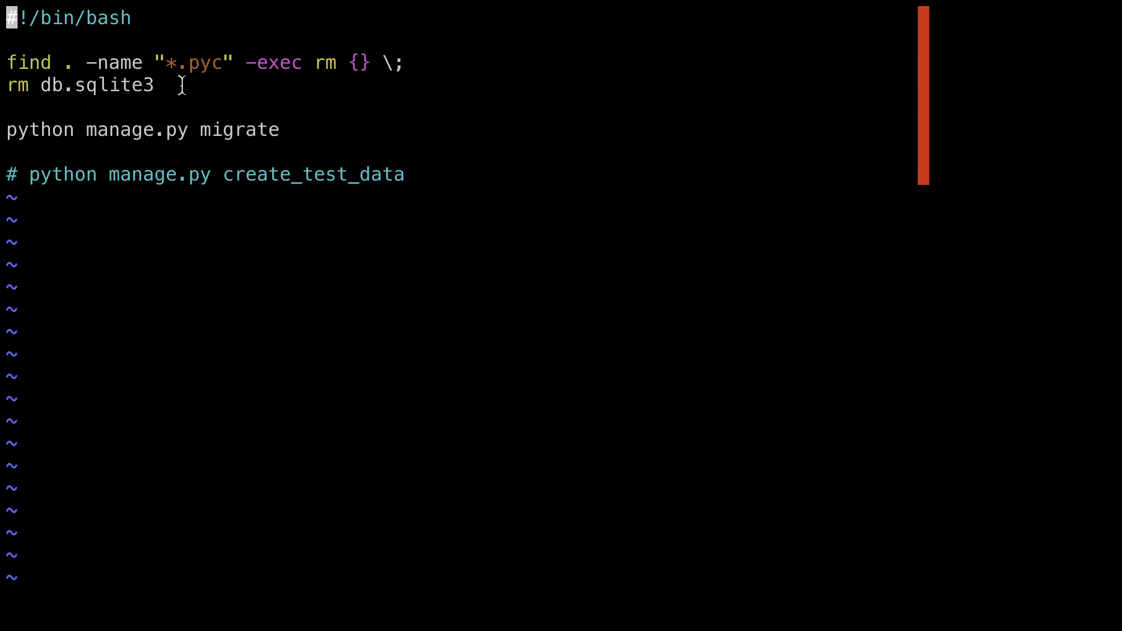
pyautogui.moveTo(328, 122)
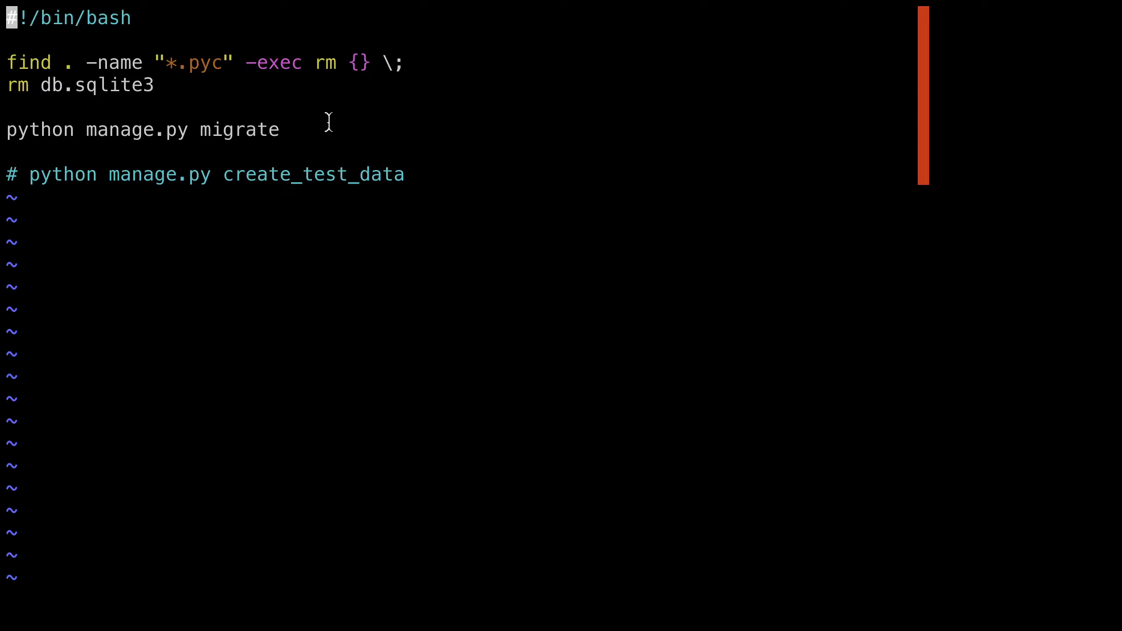
pyautogui.moveTo(328, 129)
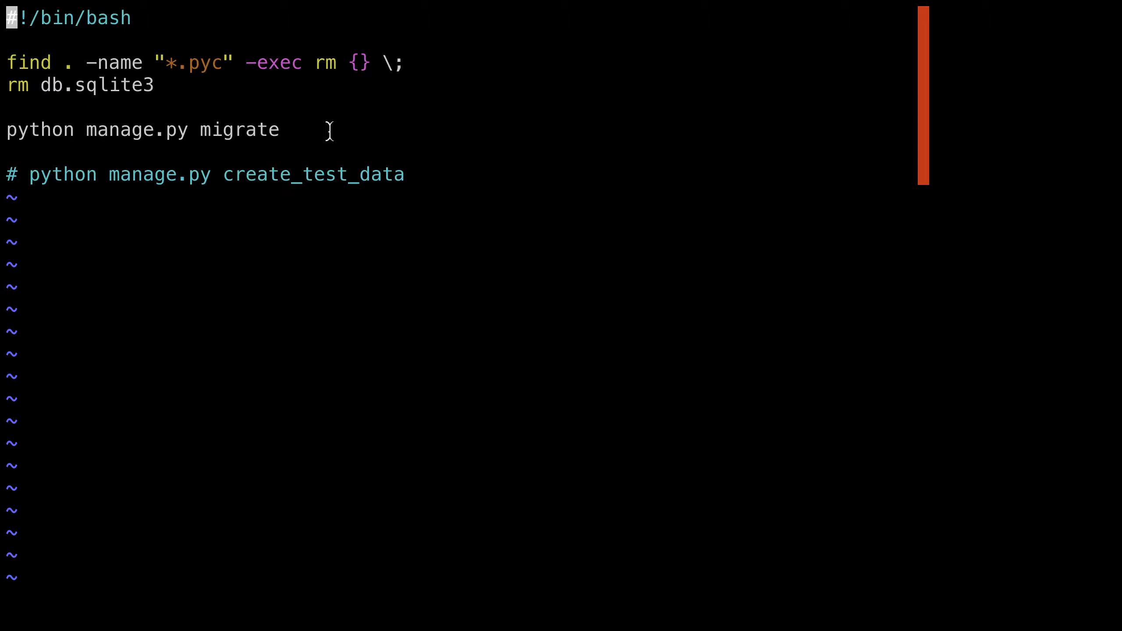
pyautogui.moveTo(410, 141)
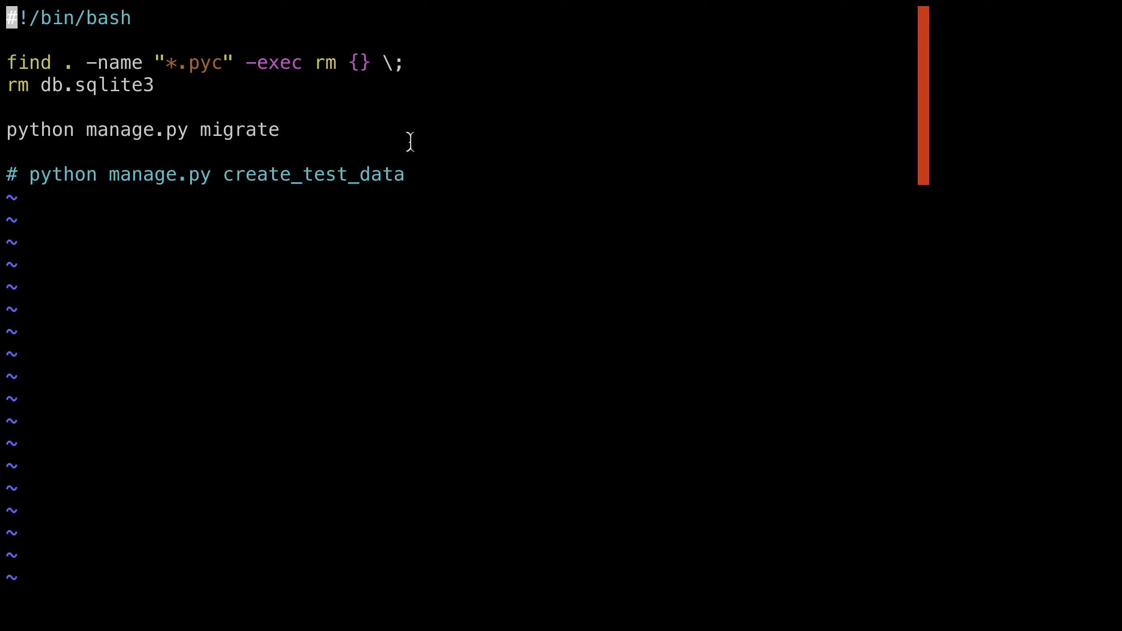